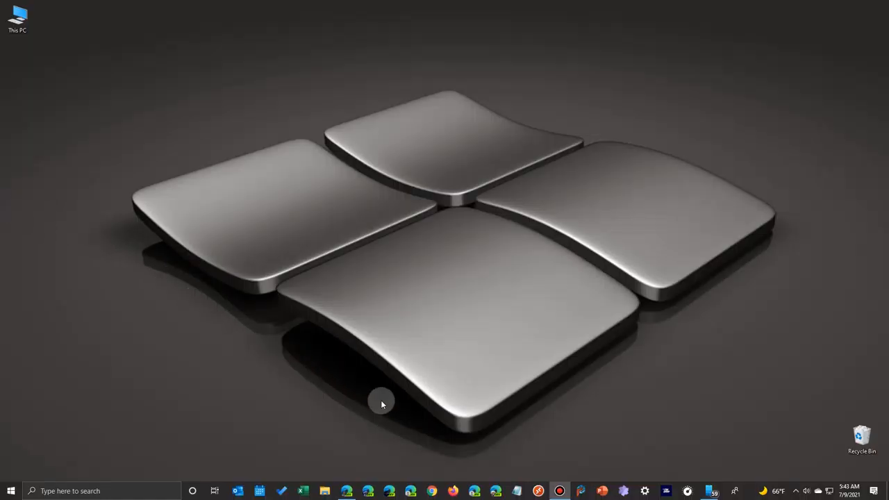
pyautogui.moveTo(706, 492)
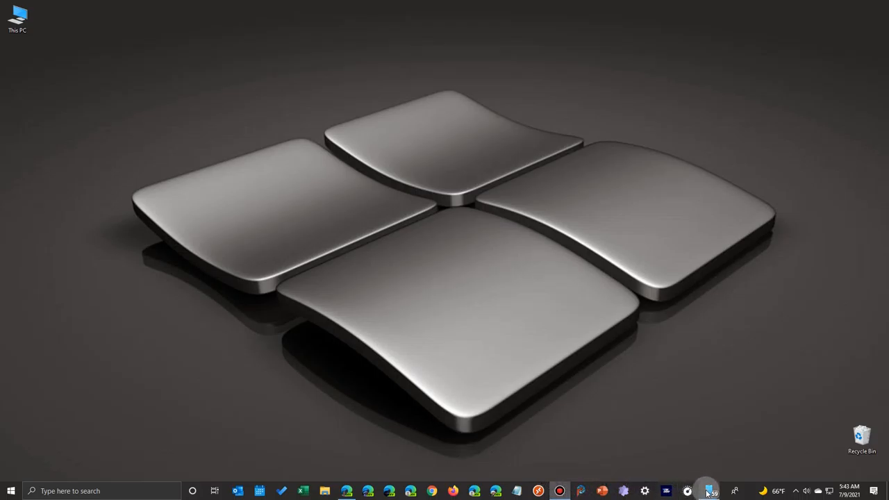
# Step: Launch the phone companion, browse the Photos grid and delete a red settings-screen photo from the phone
pyautogui.click(708, 491)
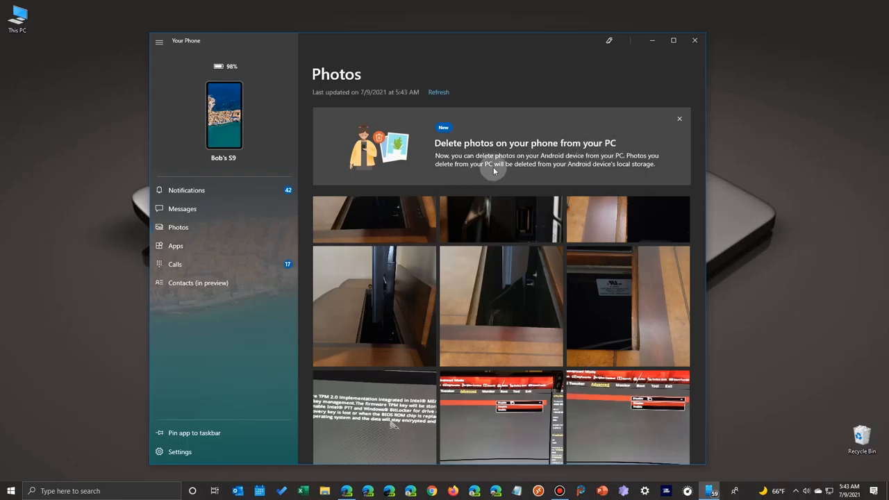
pyautogui.scroll(-3)
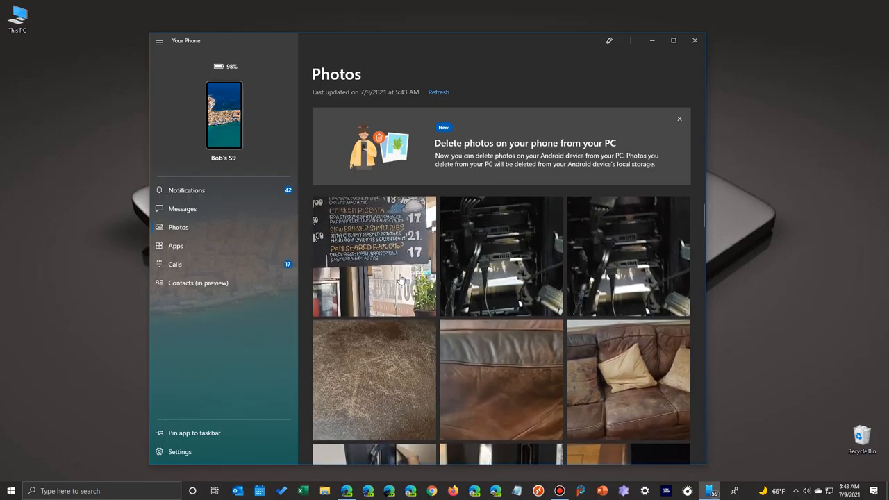
pyautogui.scroll(-3)
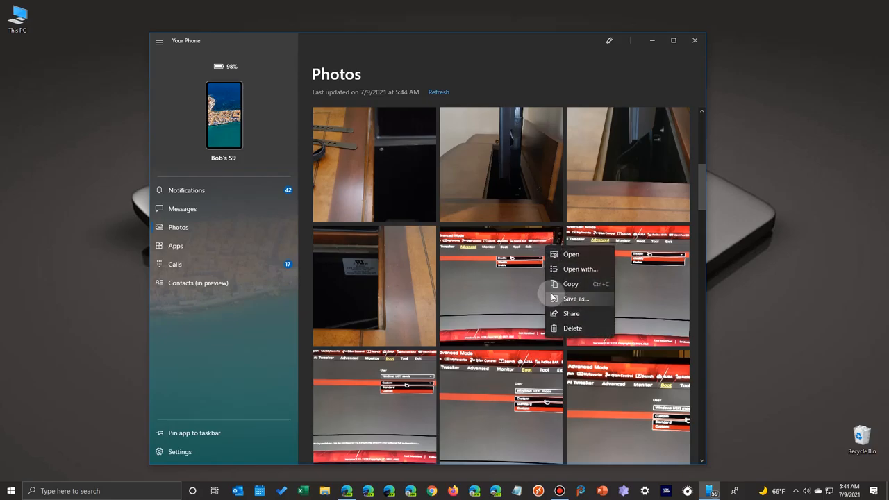
pyautogui.moveTo(555, 327)
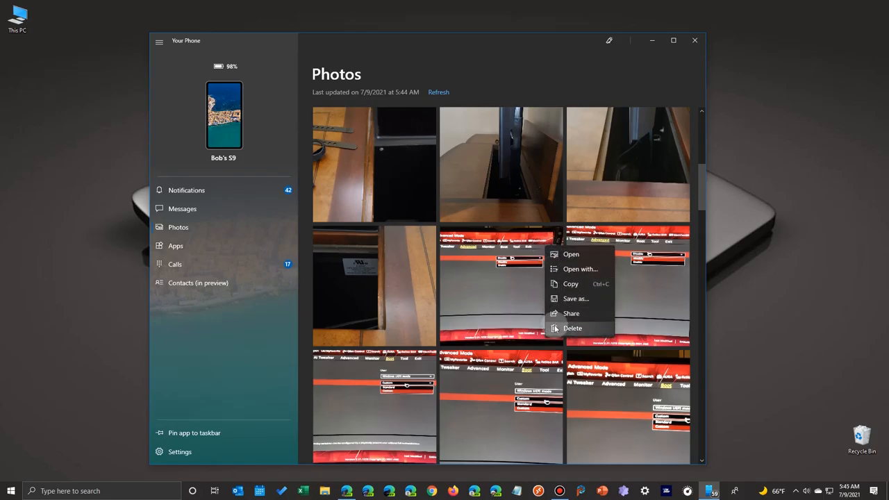
pyautogui.click(572, 328)
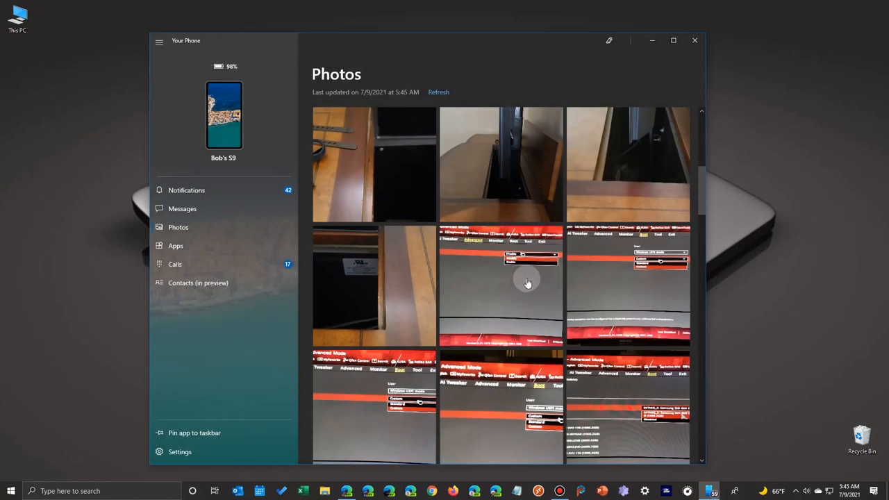
# Step: Scroll the Photos gallery while the mirrored phone screen appears beside it
pyautogui.scroll(-3)
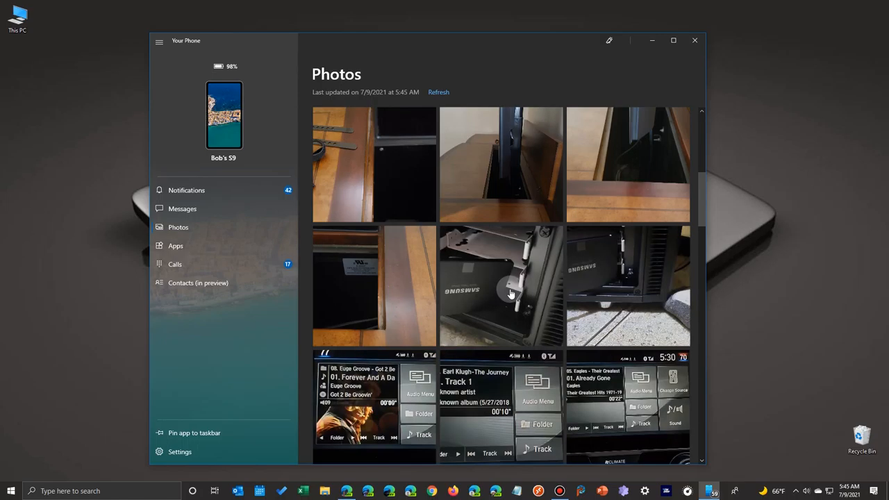
pyautogui.moveTo(266, 146)
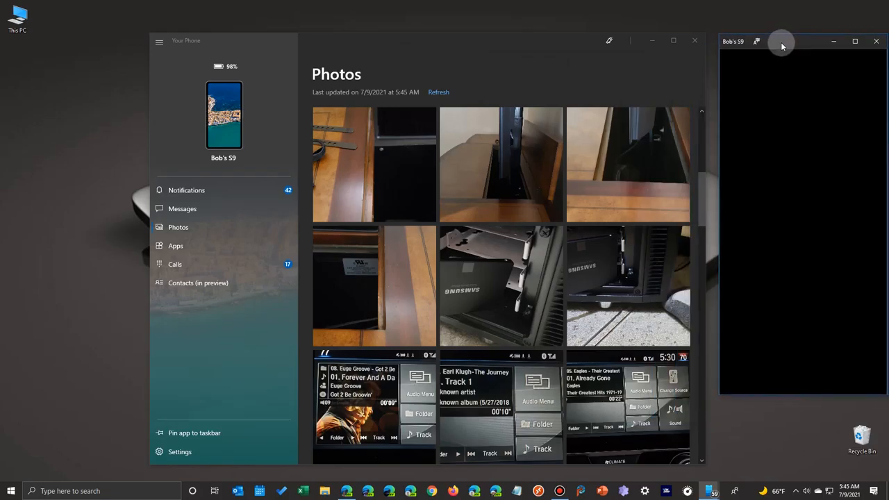
pyautogui.moveTo(769, 195)
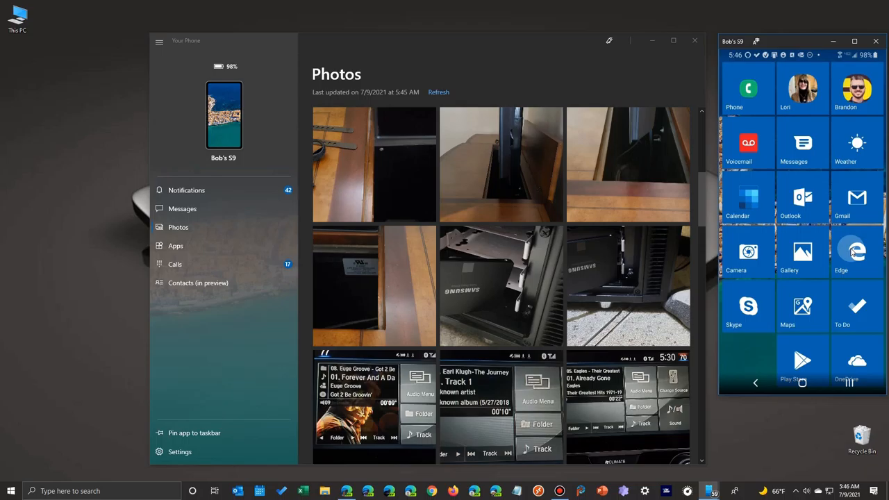
pyautogui.moveTo(802, 252)
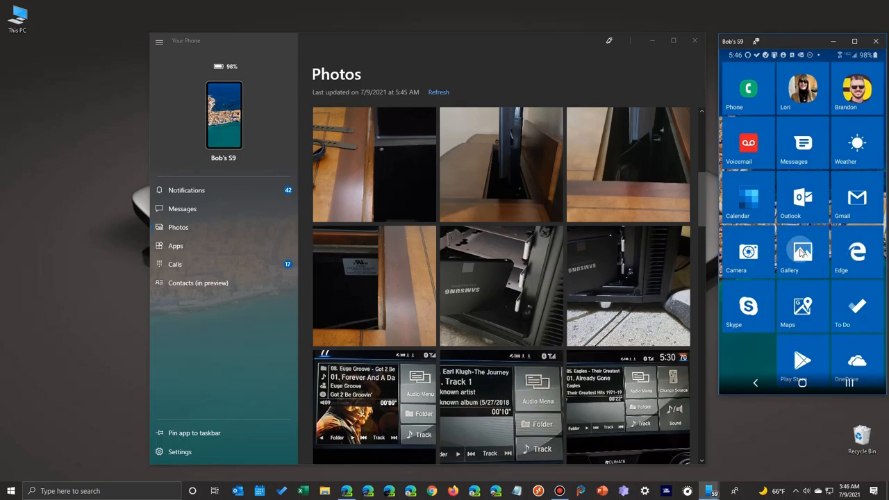
# Step: In the mirrored Gallery, scroll the Pictures list down to the Jun 27, Jun 22 and Jun 20 groups
pyautogui.click(803, 252)
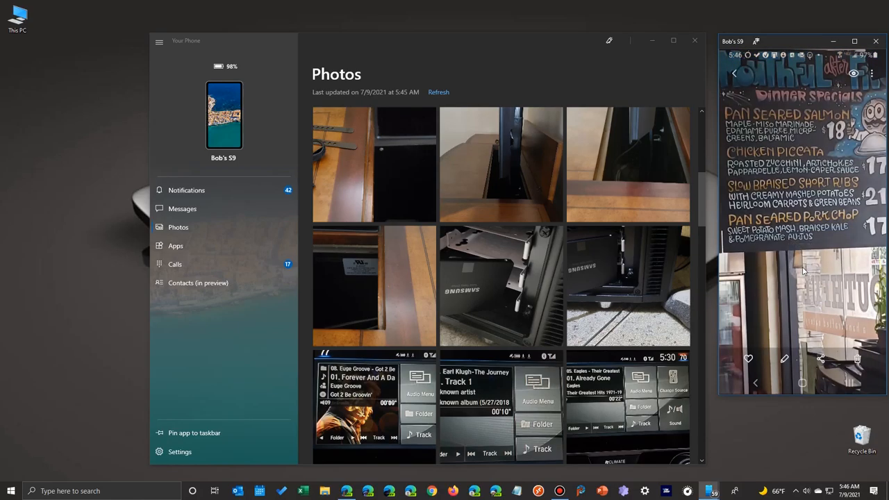
pyautogui.moveTo(756, 378)
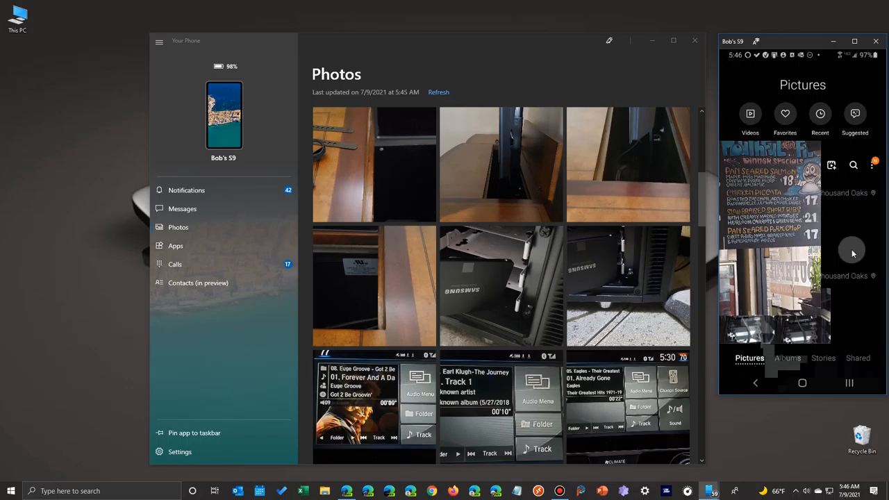
pyautogui.moveTo(752, 378)
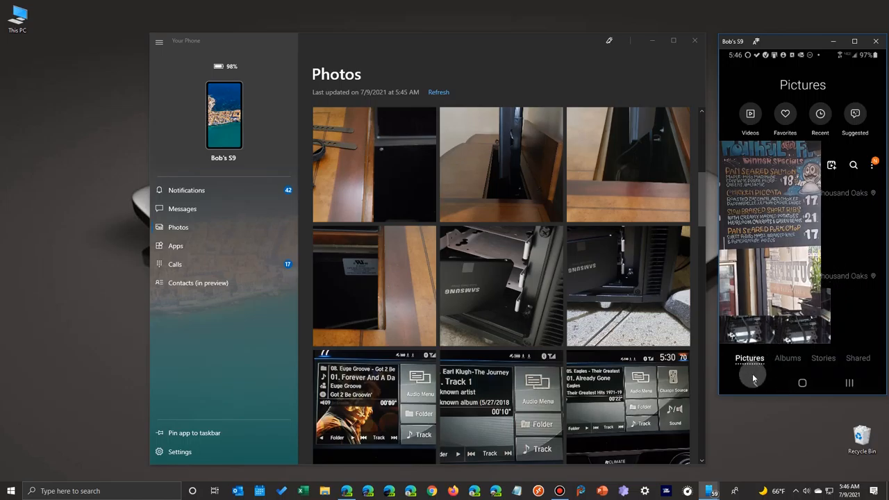
pyautogui.scroll(-3)
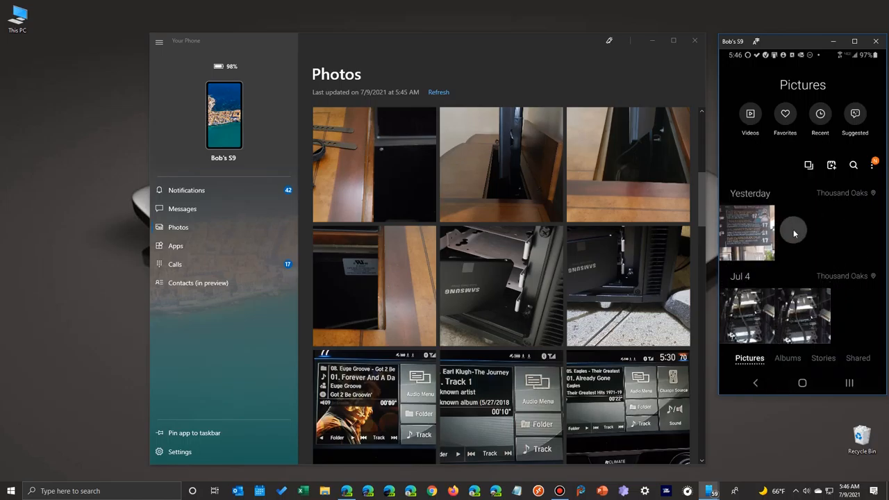
pyautogui.scroll(-3)
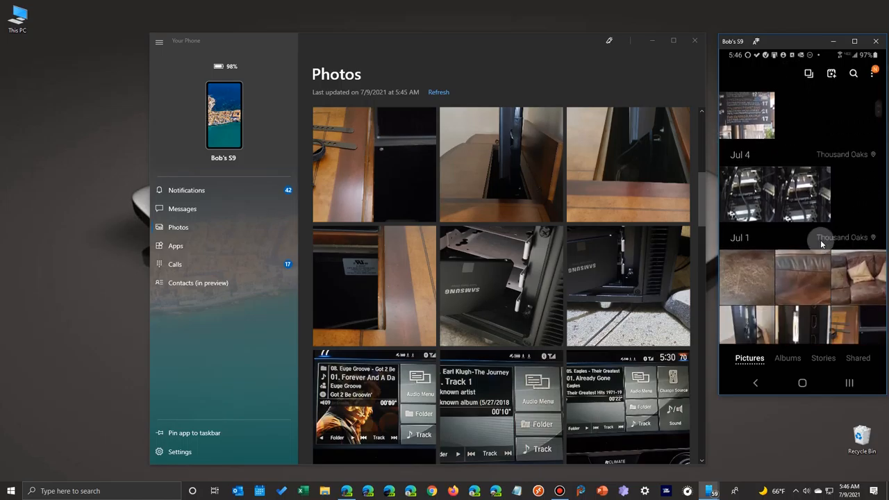
pyautogui.scroll(-3)
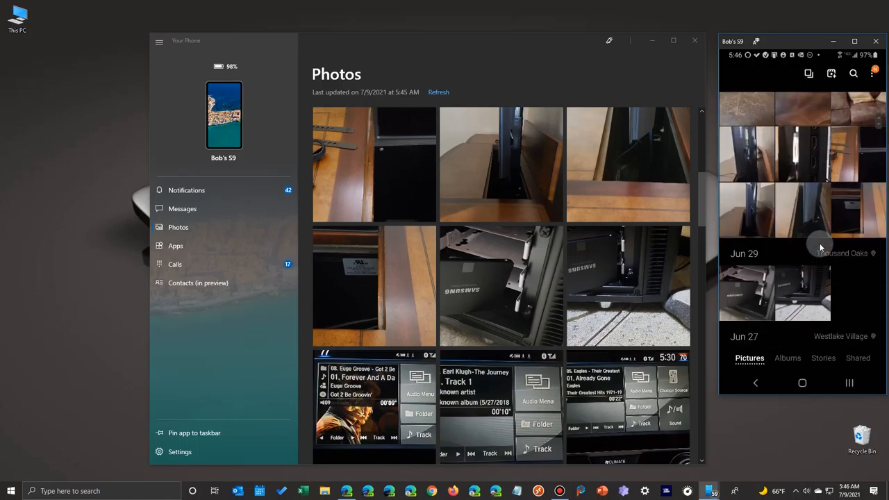
pyautogui.scroll(-3)
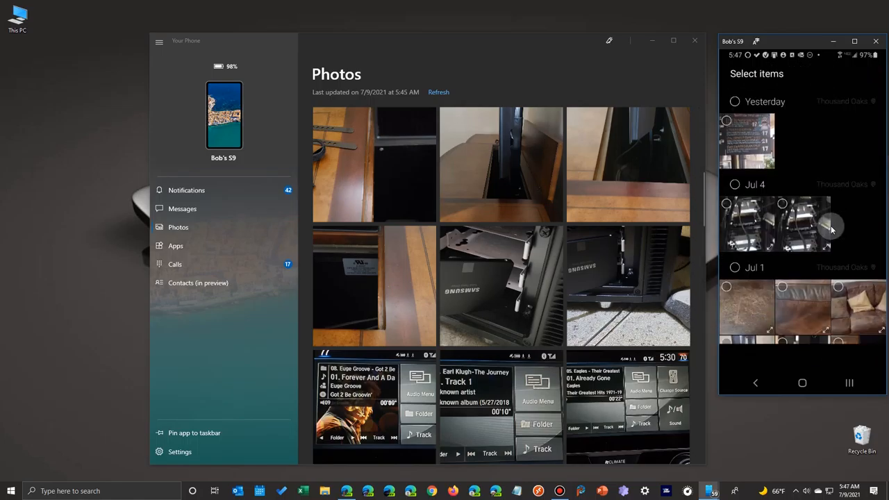
pyautogui.scroll(-3)
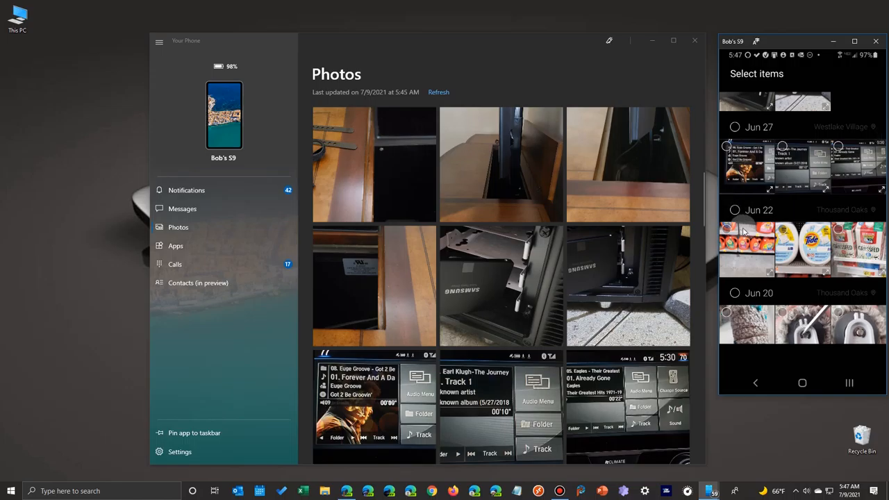
# Step: Select the three Jun 22 photos and move them to the Trash via Delete and the confirmation
pyautogui.click(747, 247)
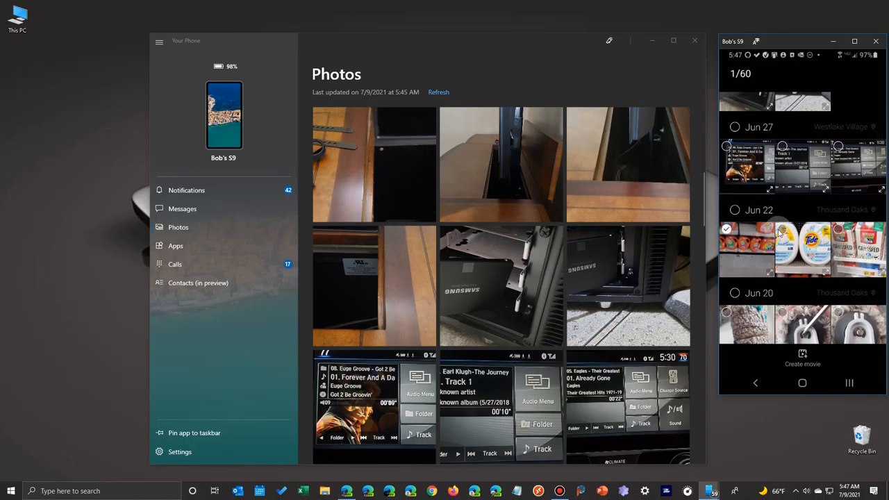
pyautogui.click(733, 209)
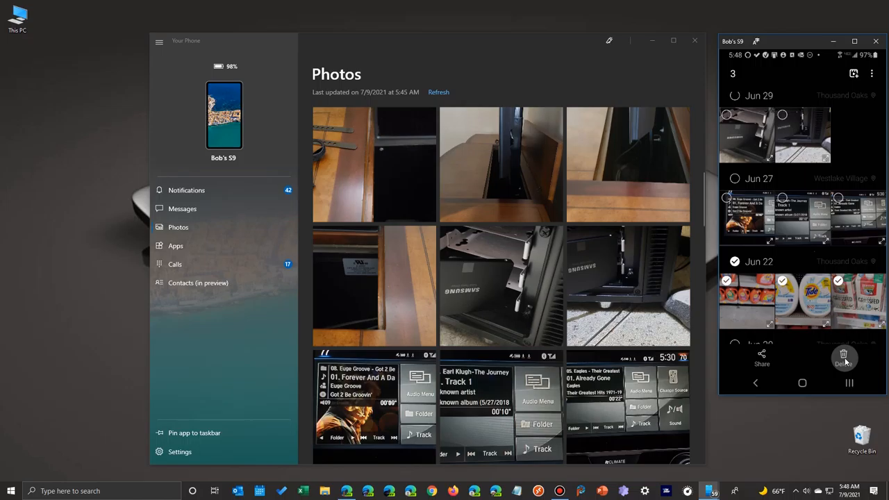
pyautogui.click(844, 358)
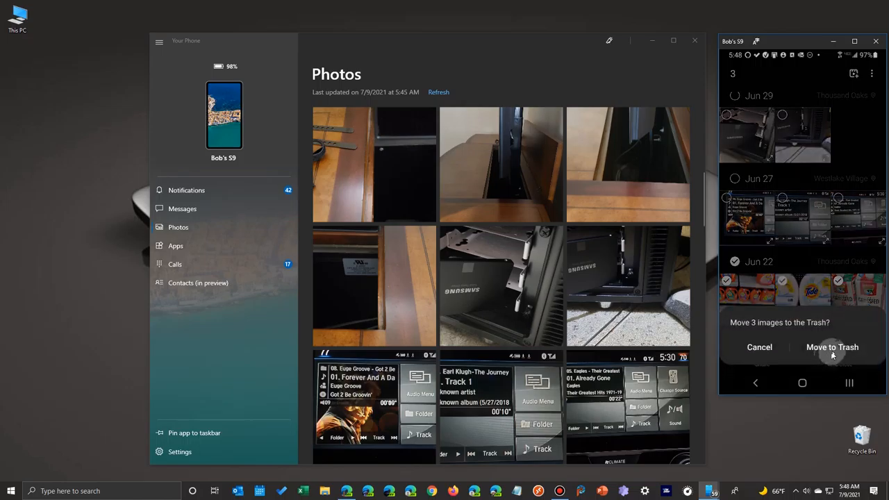
pyautogui.click(833, 347)
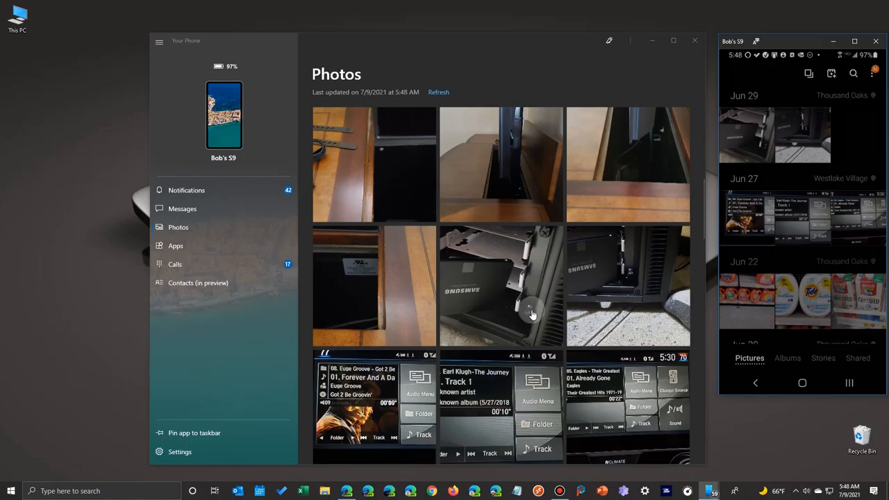
# Step: Return from the single photo to the refreshed Photos grid and browse the phone's current pictures
pyautogui.scroll(-3)
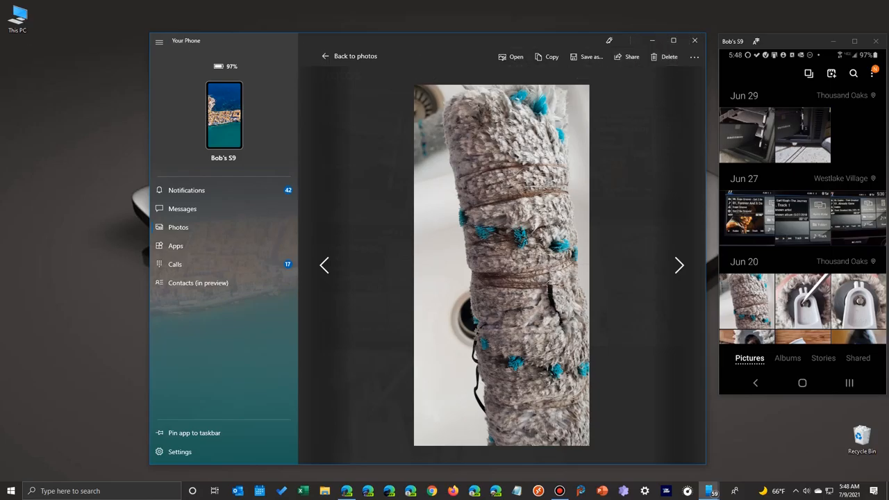
pyautogui.click(350, 55)
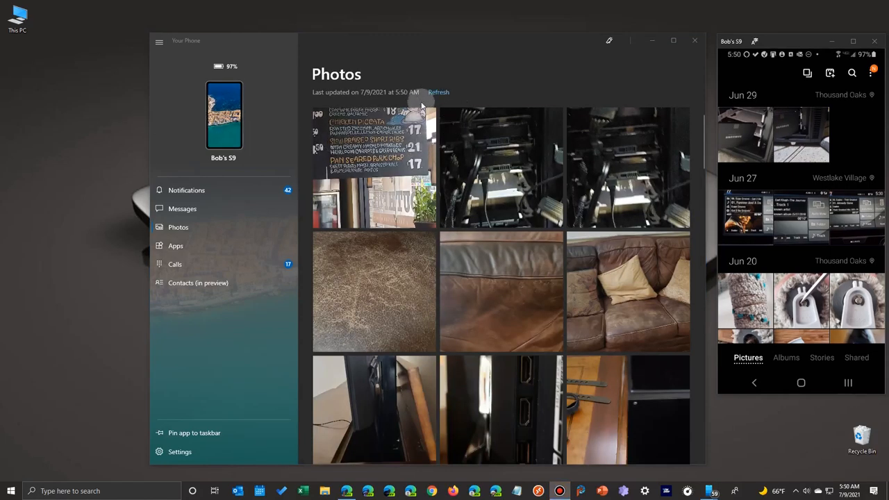
pyautogui.scroll(-3)
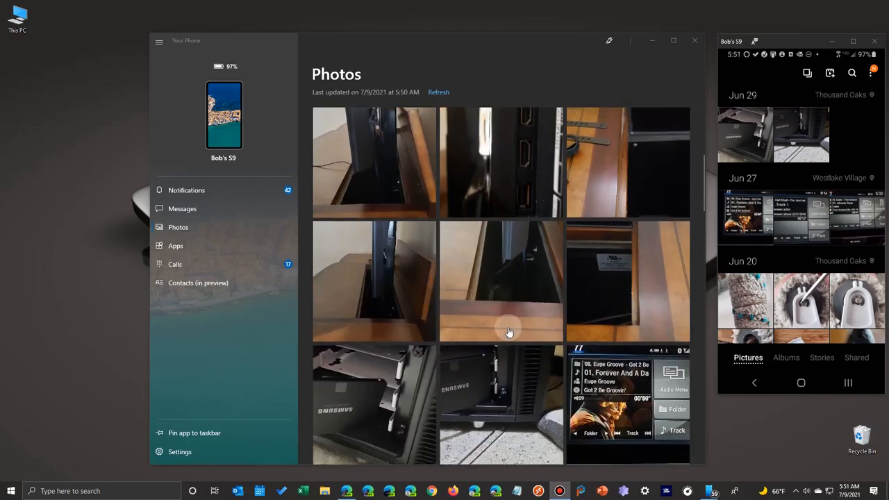
pyautogui.scroll(-3)
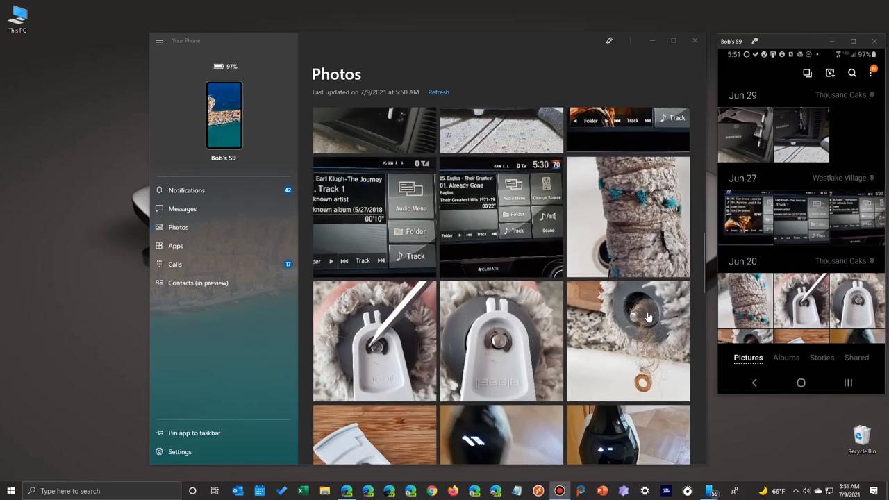
pyautogui.moveTo(683, 247)
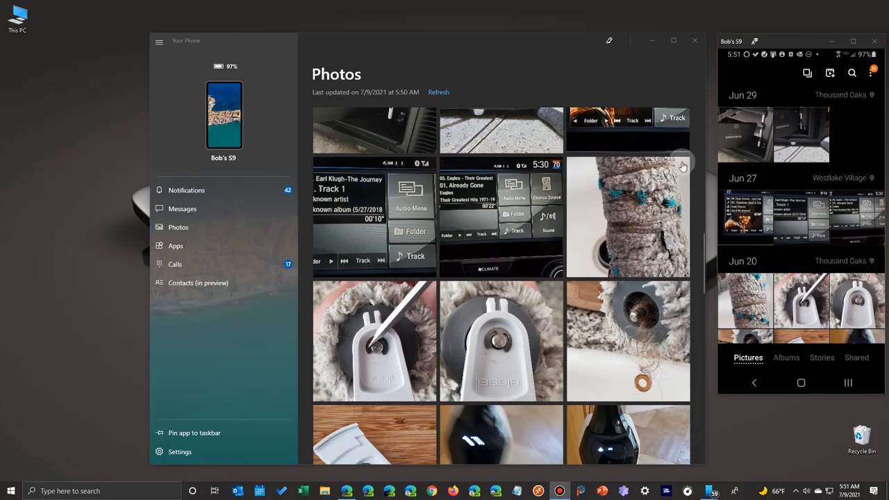
pyautogui.moveTo(616, 195)
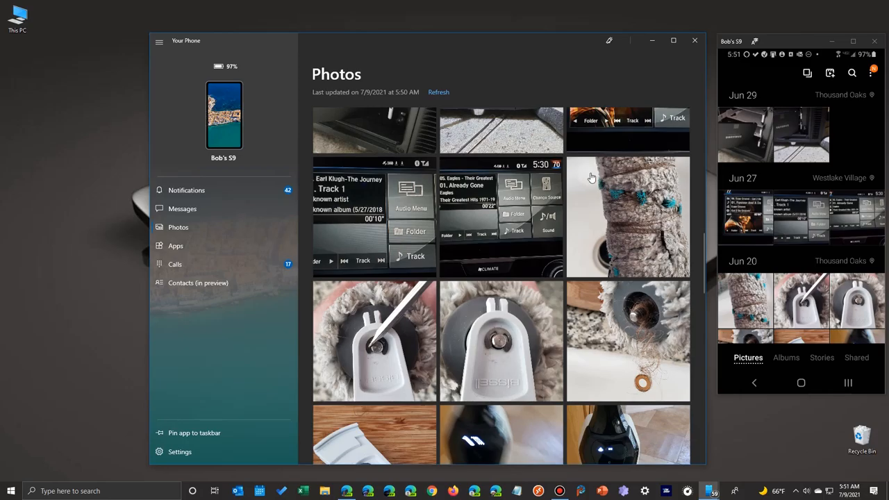
pyautogui.moveTo(743, 326)
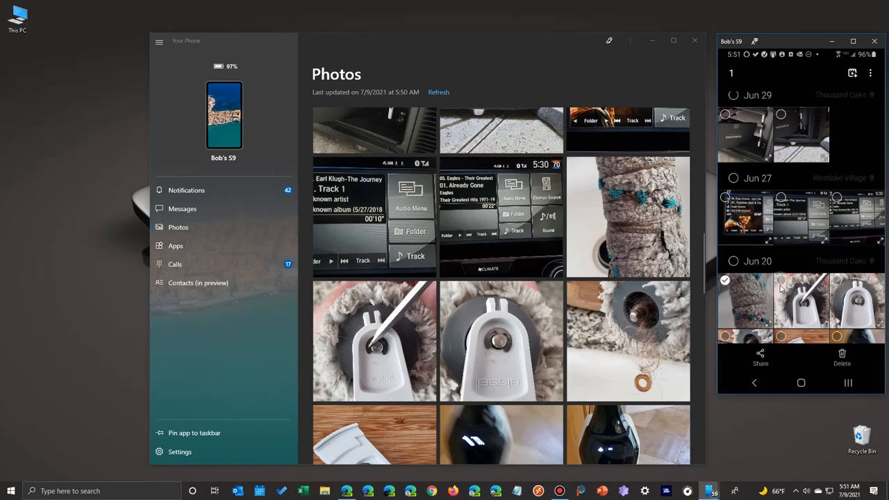
# Step: Select six Jun 20 photos in the mirrored Gallery and confirm moving them to the Trash
pyautogui.click(800, 300)
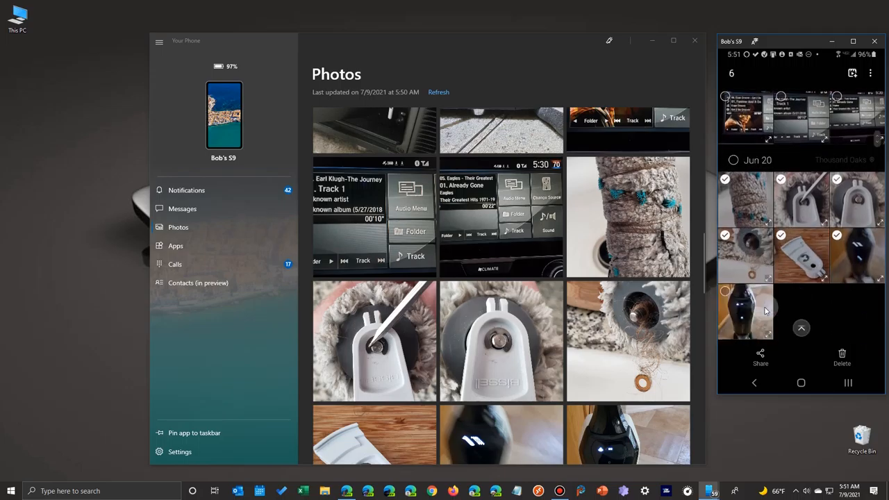
pyautogui.scroll(-3)
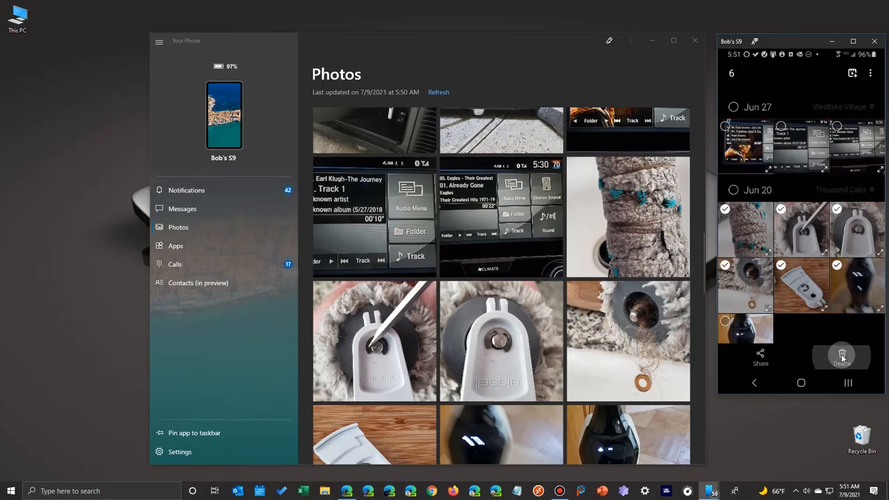
pyautogui.click(841, 356)
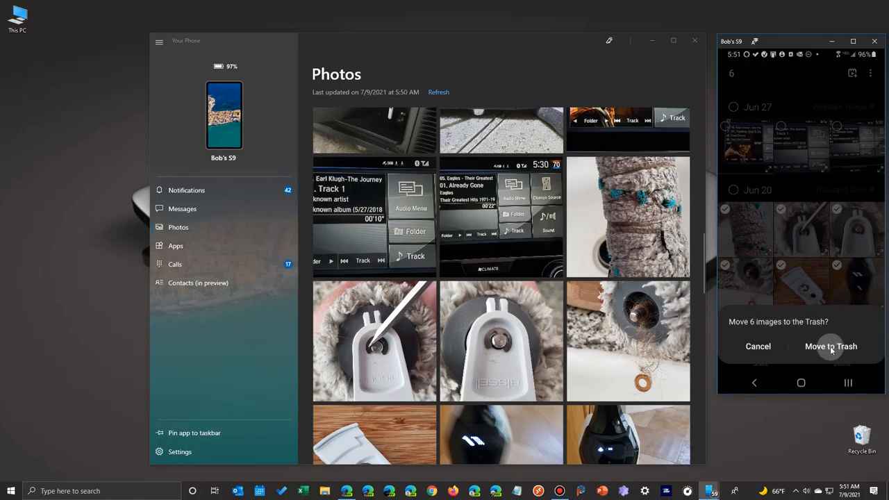
pyautogui.click(830, 346)
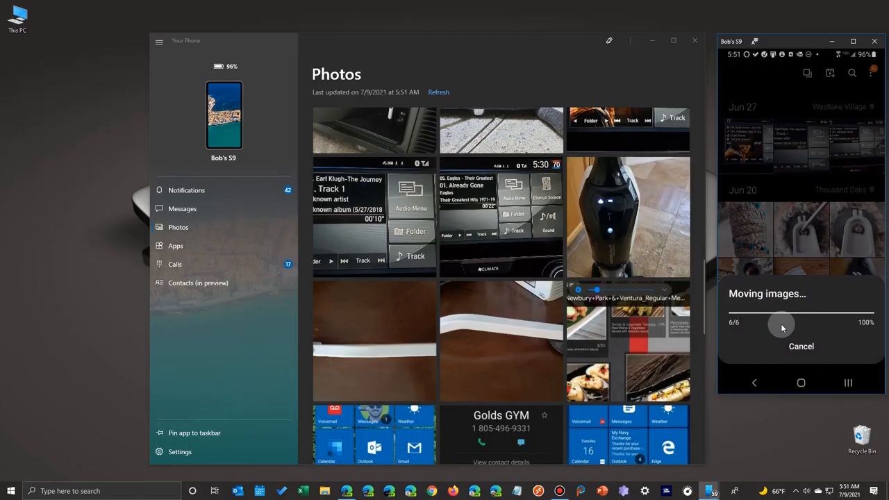